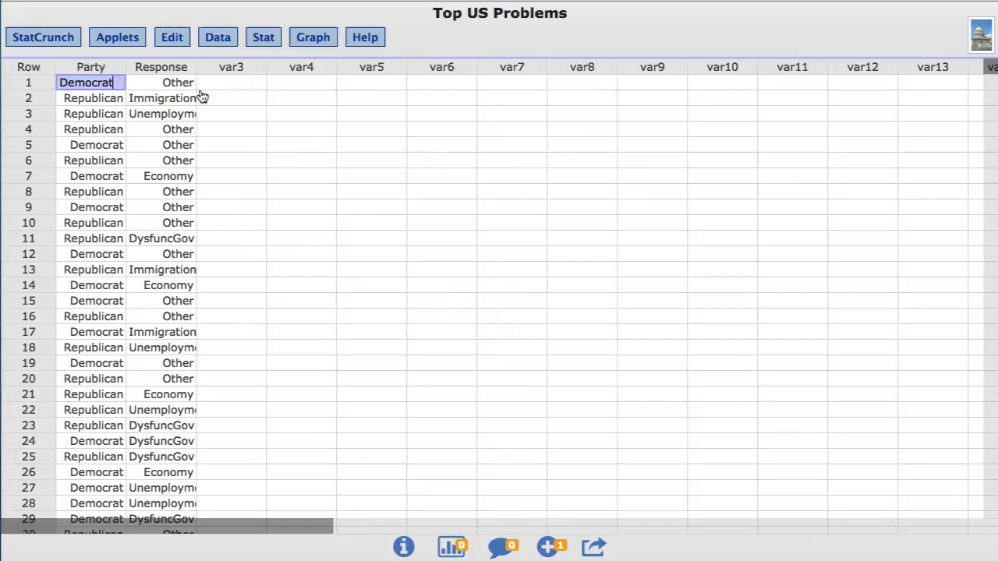
Start a Two Sample Proportion Stats analysis With Data from the Stat menu.
click(262, 37)
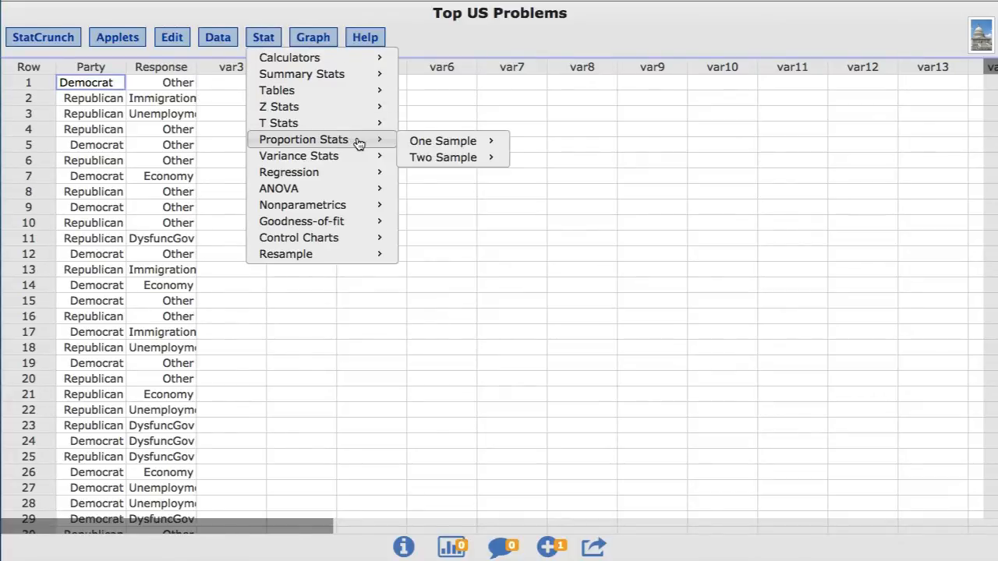
mouse_move(443, 155)
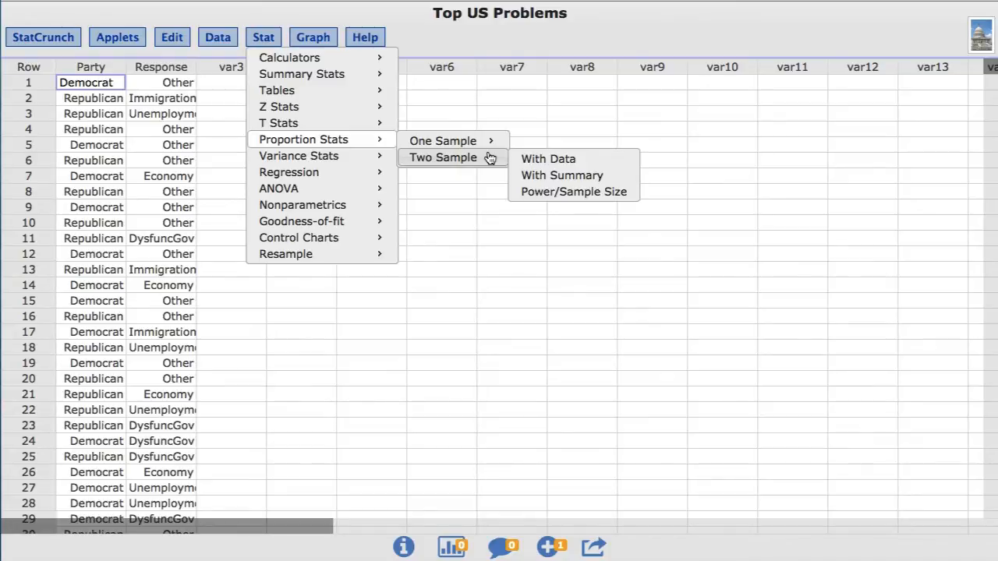
mouse_move(576, 160)
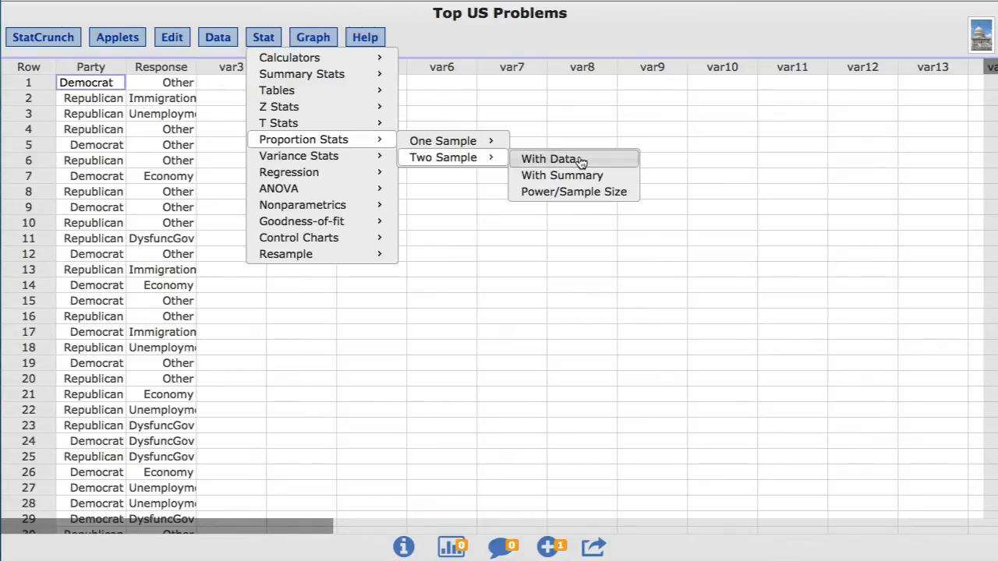
click(542, 159)
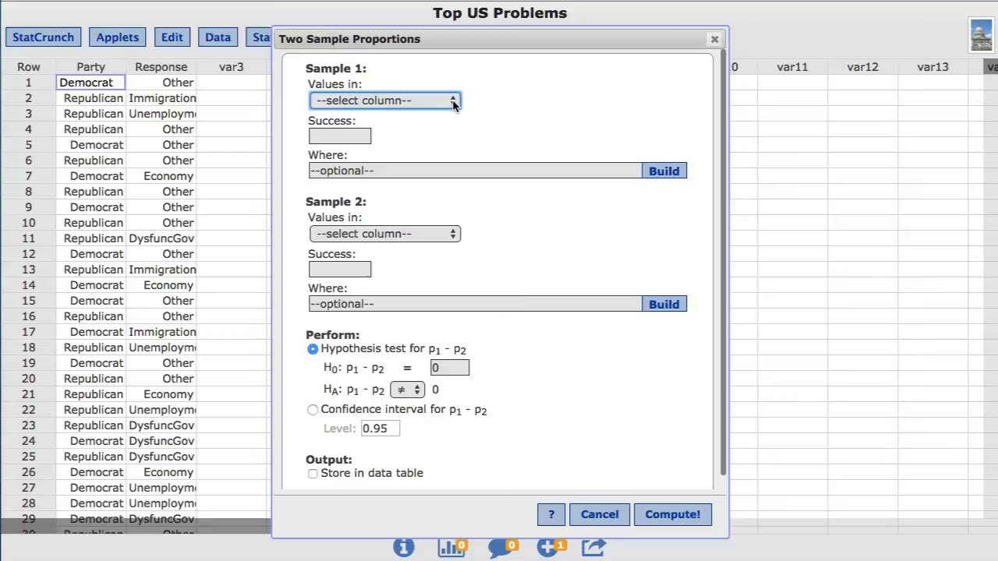
Use the Response column for Sample 1 and Sample 2, with Immigration as the success value.
click(385, 99)
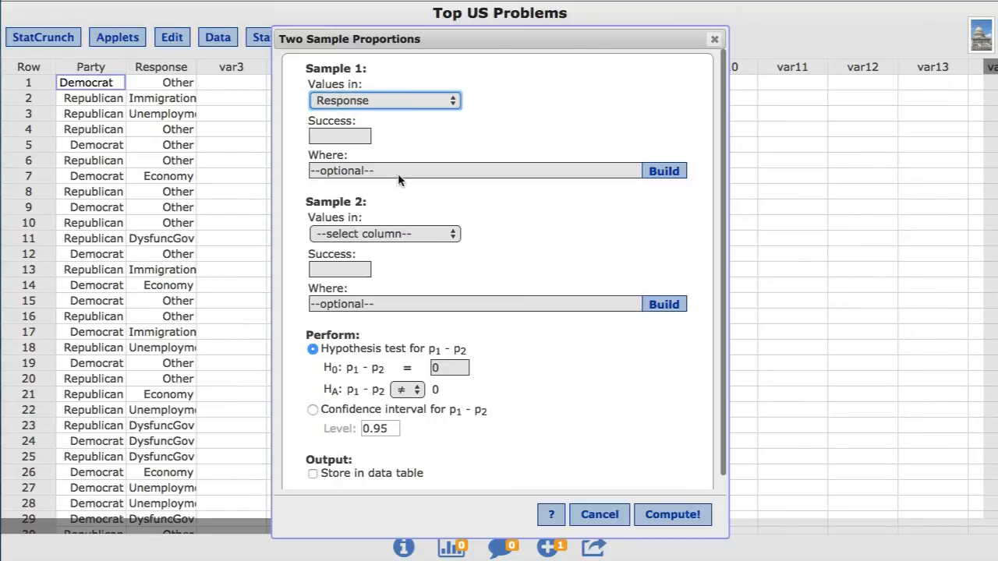
click(383, 234)
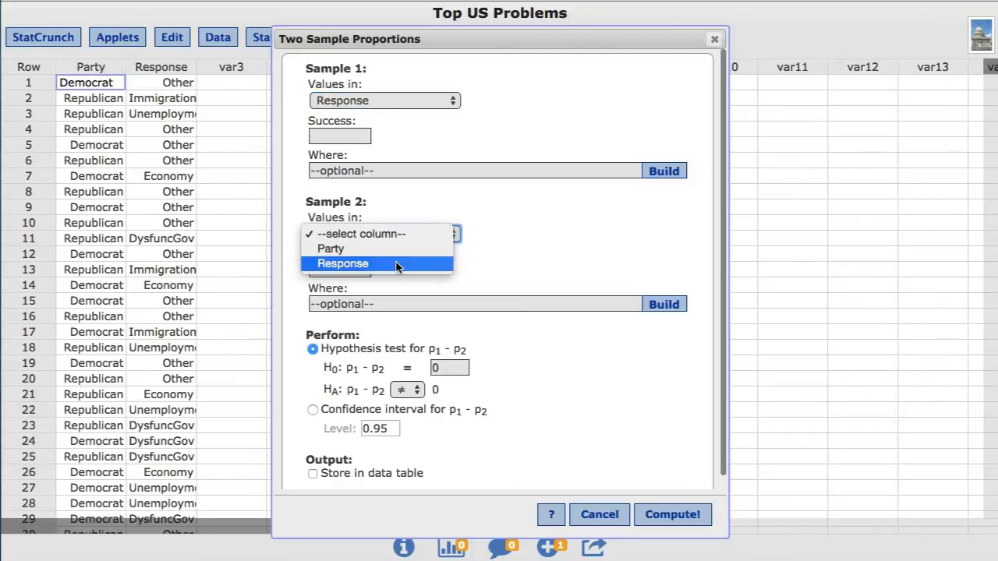
click(342, 263)
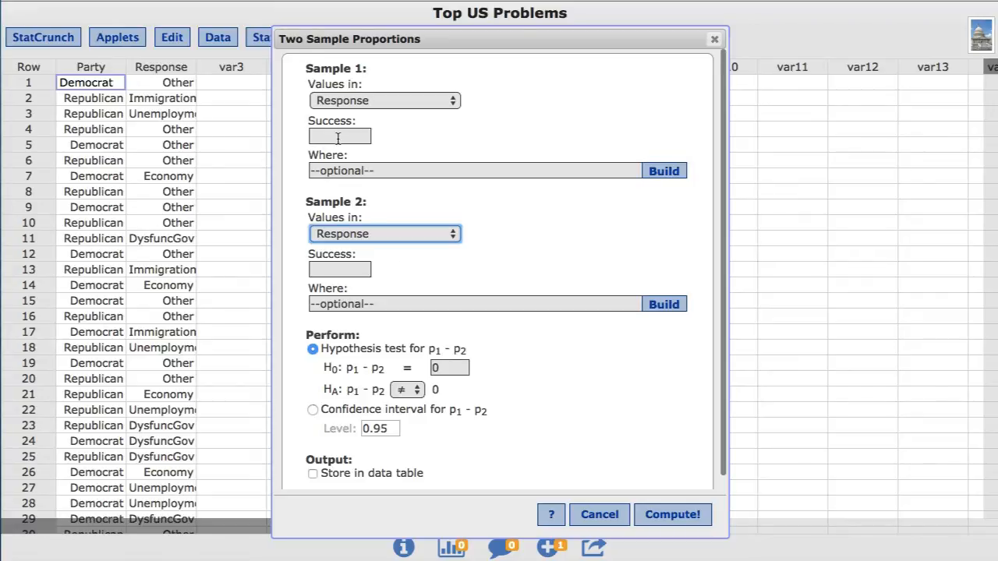
text(Immigratio)
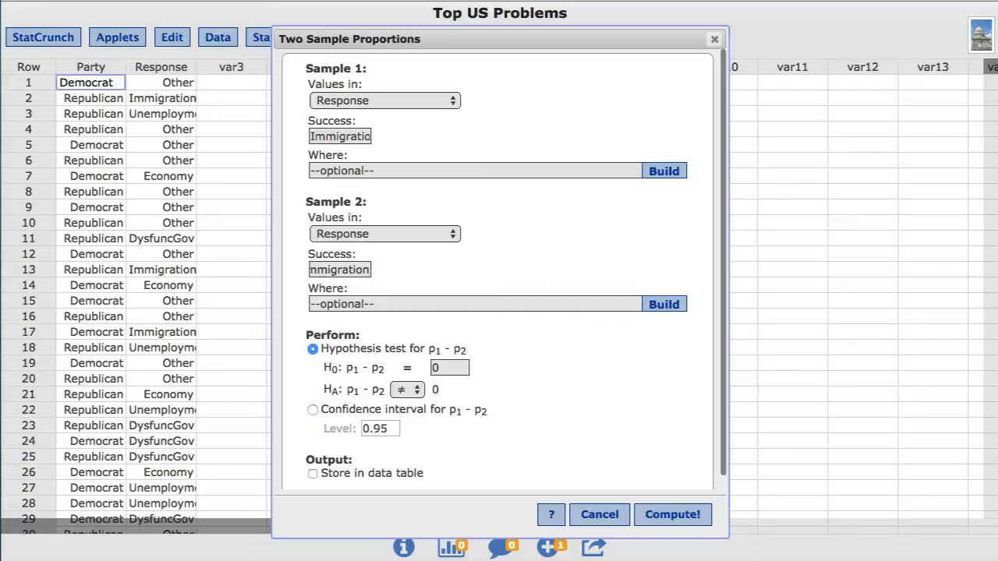
mouse_move(371, 242)
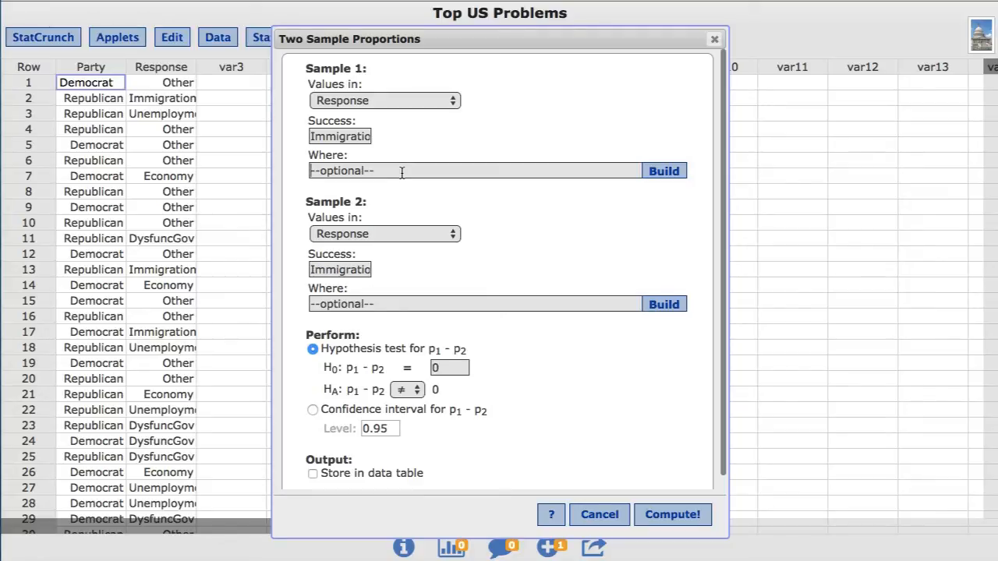
Restrict Sample 1 to Party=Republican and Sample 2 to Party=Democrat, choosing a confidence interval.
text(Party=Re)
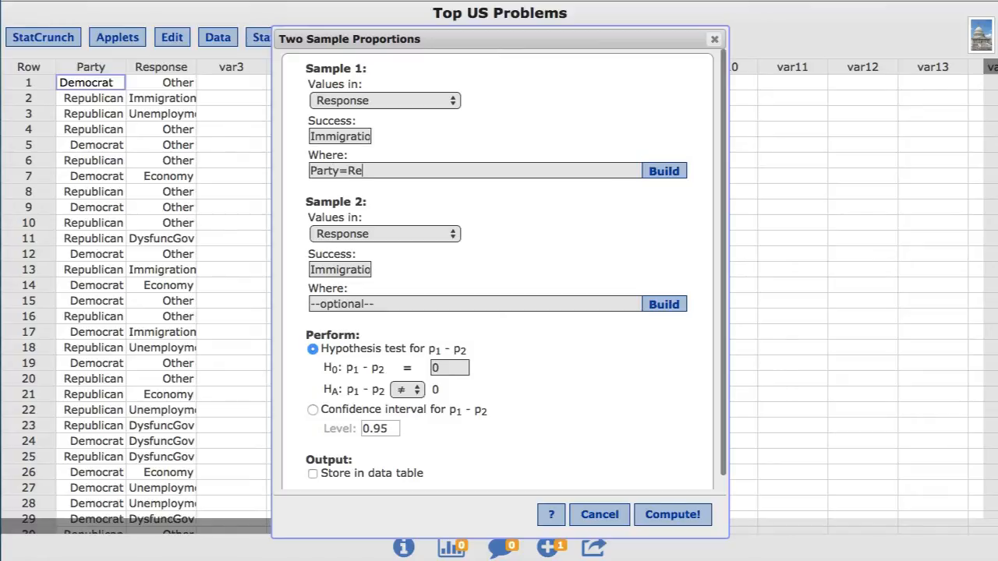
text(publican)
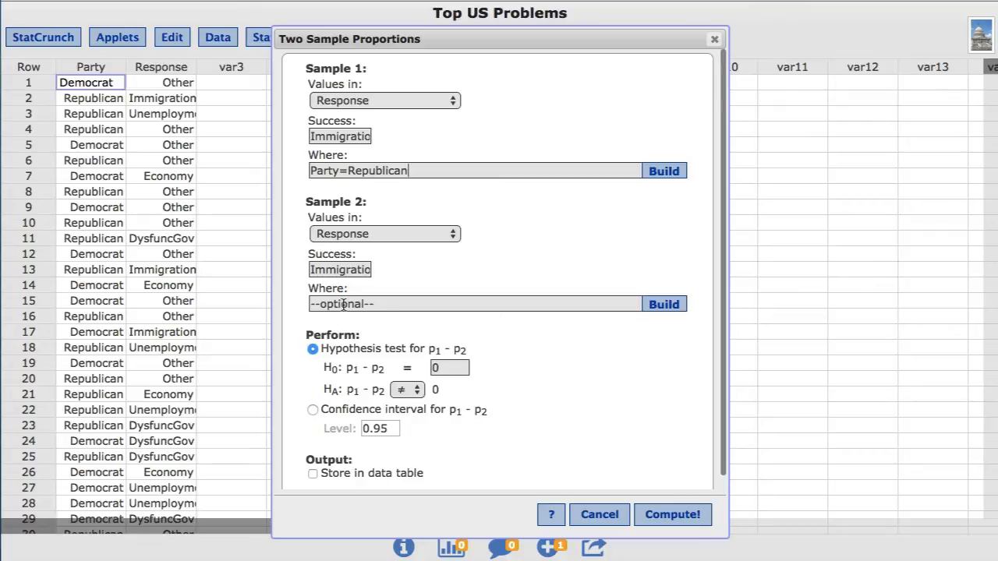
text(Party=Democ)
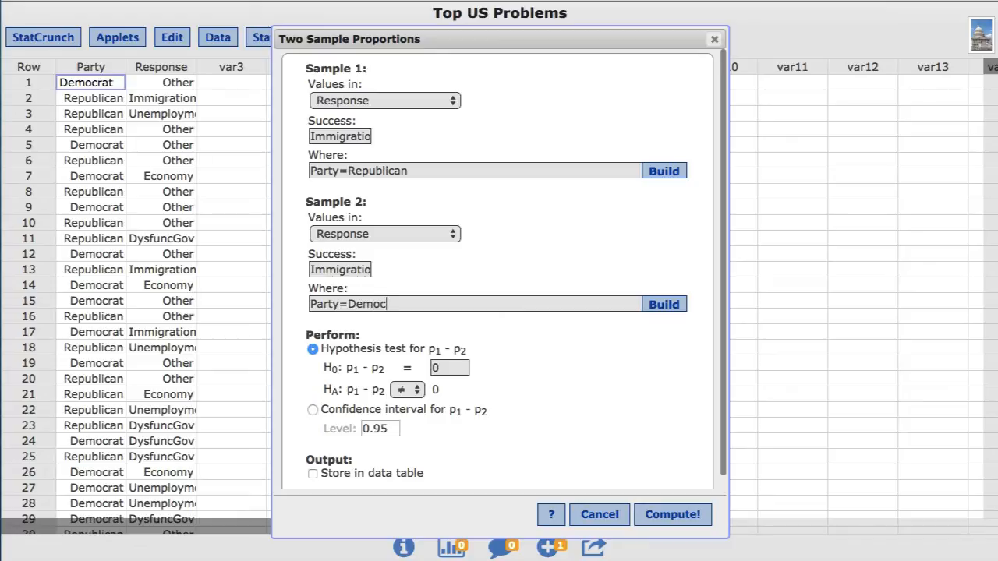
text(rat)
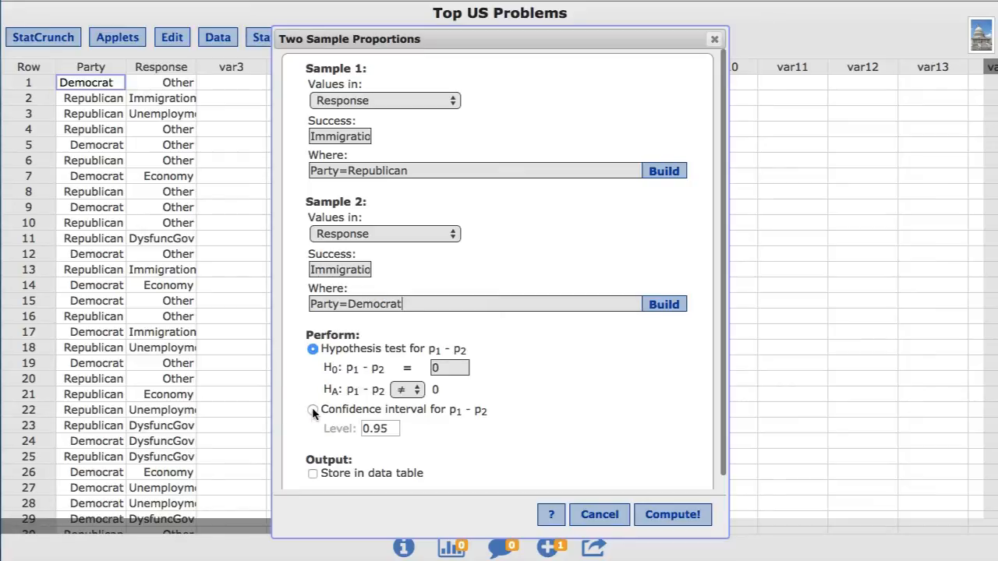
click(312, 410)
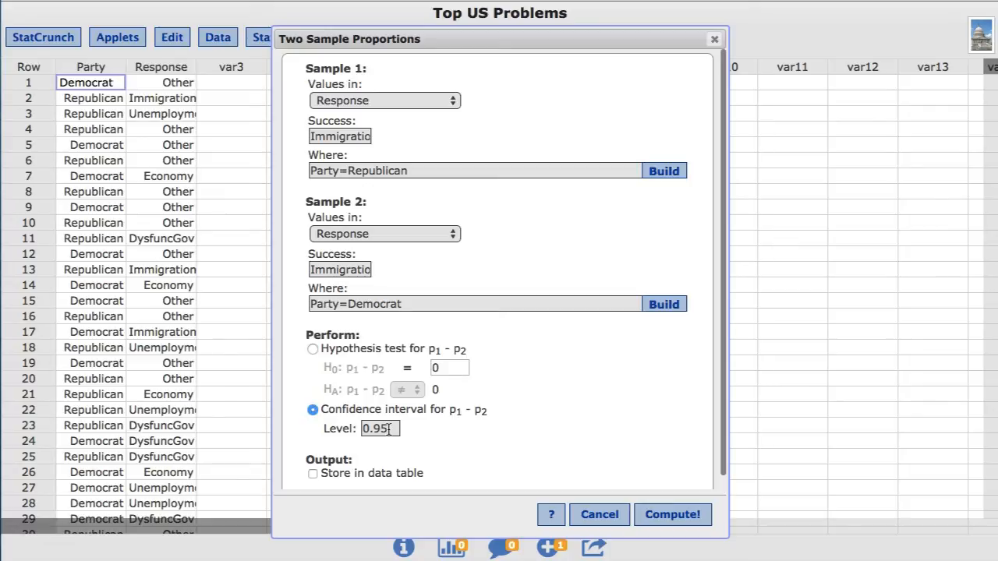
Compute the p1 - p2 confidence interval at level 0.99, giving 0.06569304 to 0.15437809.
text(0.99)
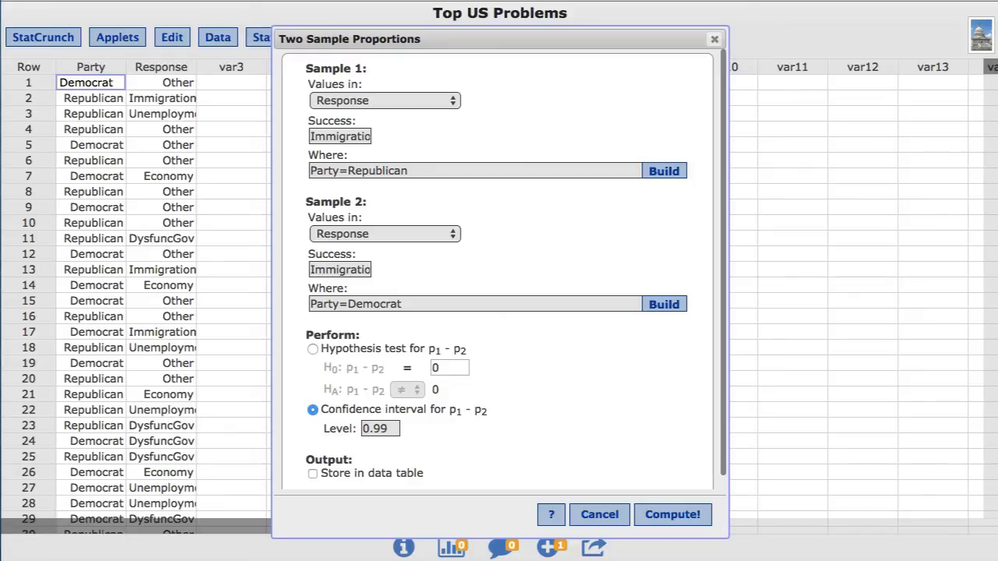
mouse_move(490, 443)
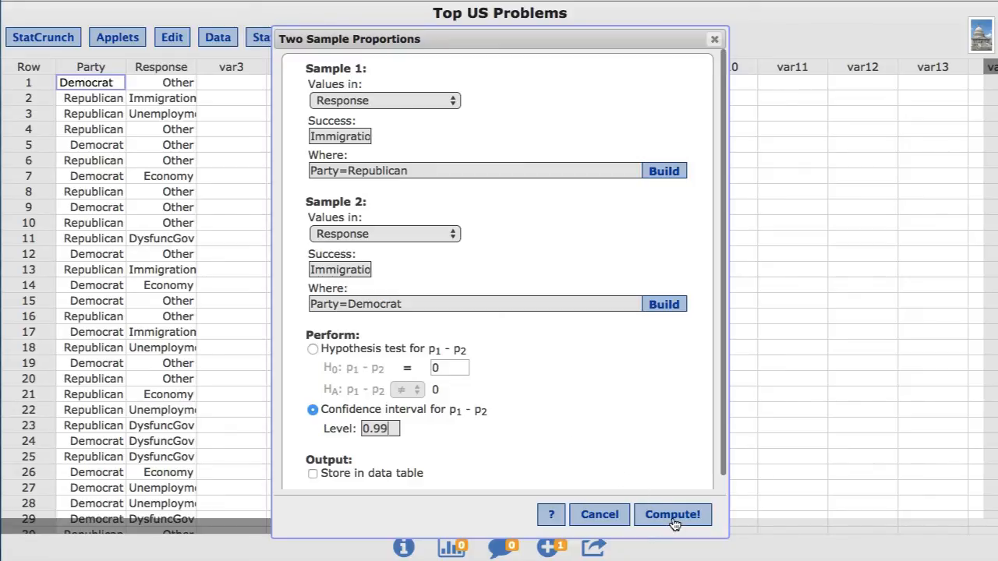
click(672, 515)
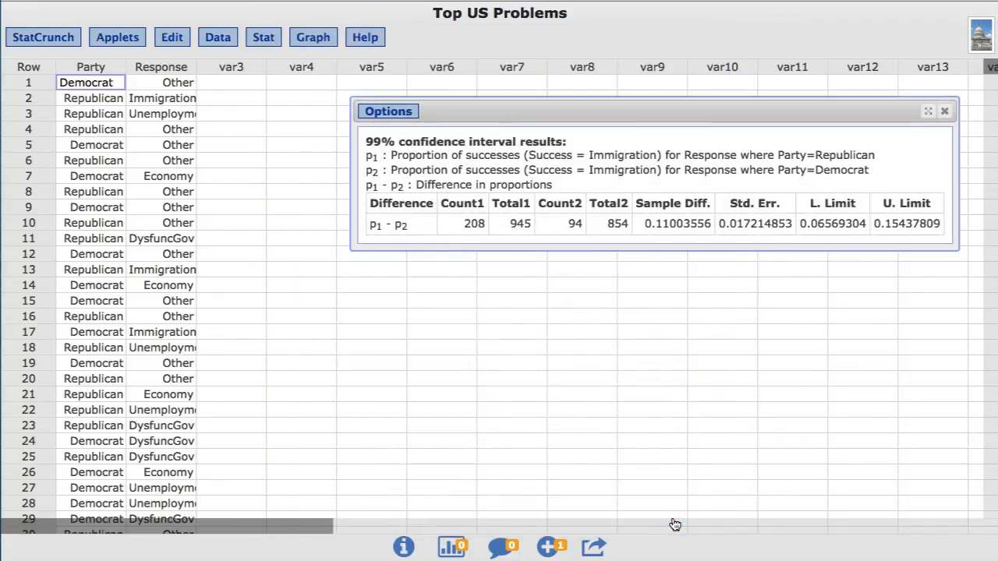